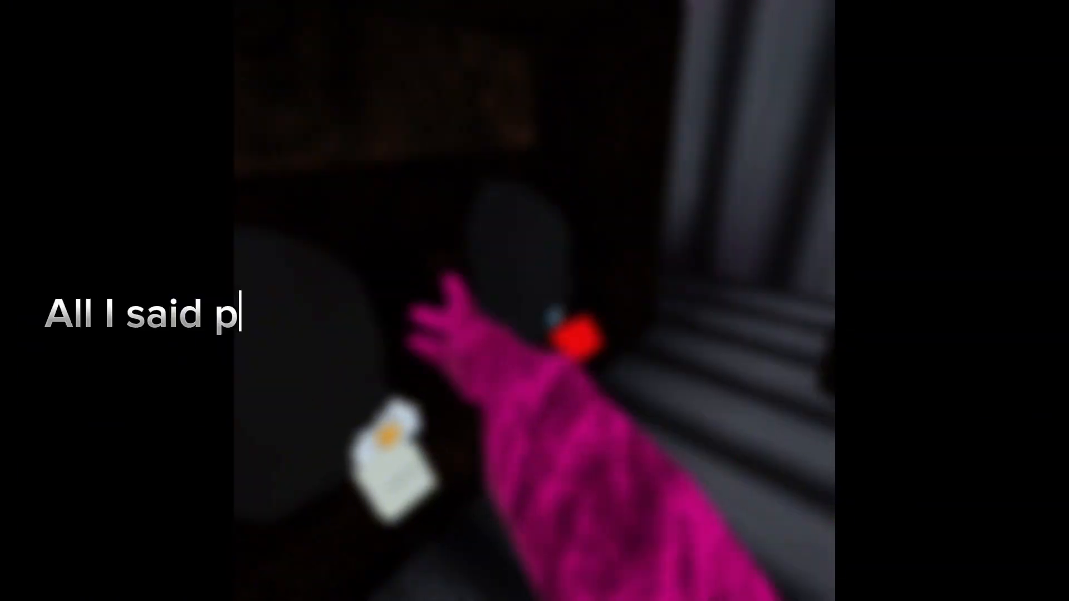
text(retty much was every cosmetic is bad... lol!)
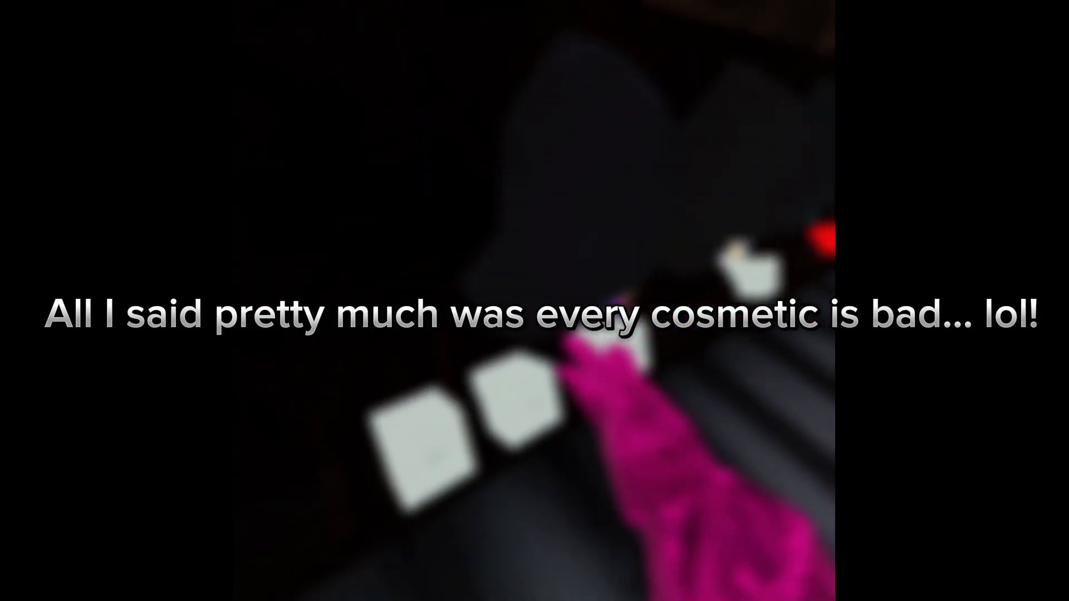